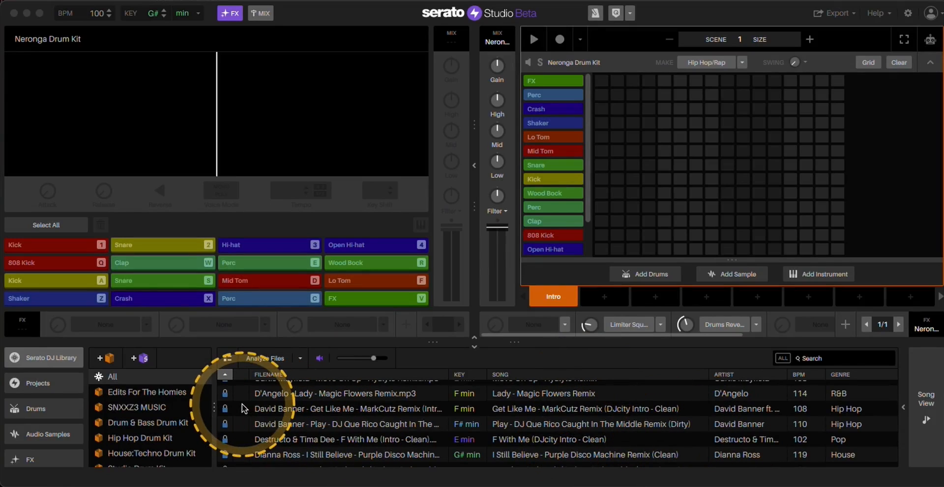
pyautogui.moveTo(231, 404)
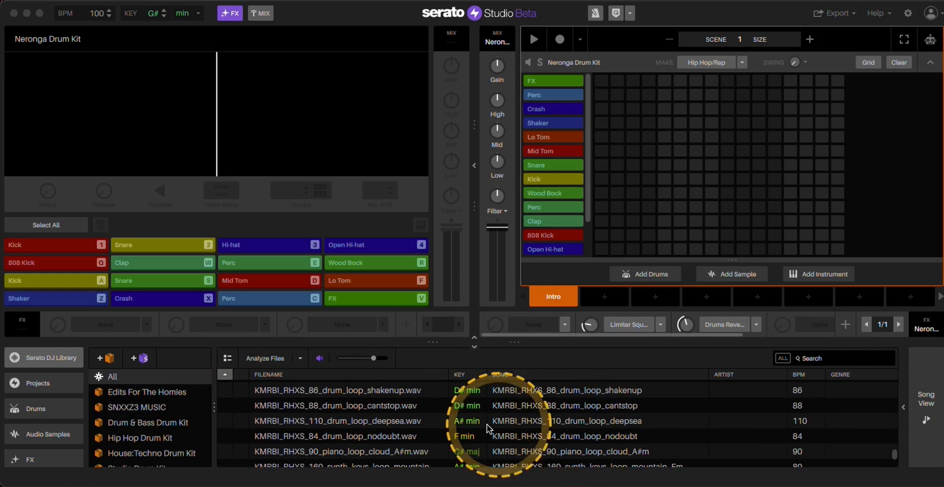
# Scroll the library past the locked songs to the KMRBI drum loop samples.
pyautogui.scroll(-3)
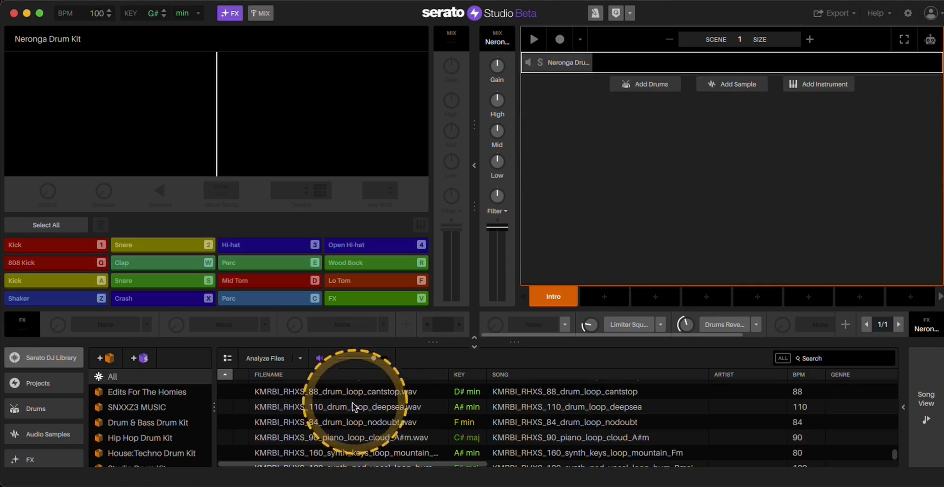
# Load KMRBI_RHXS_110_drum_loop_deepsea.wav onto the deck, scrub its waveform, and show the grid.
pyautogui.doubleClick(355, 406)
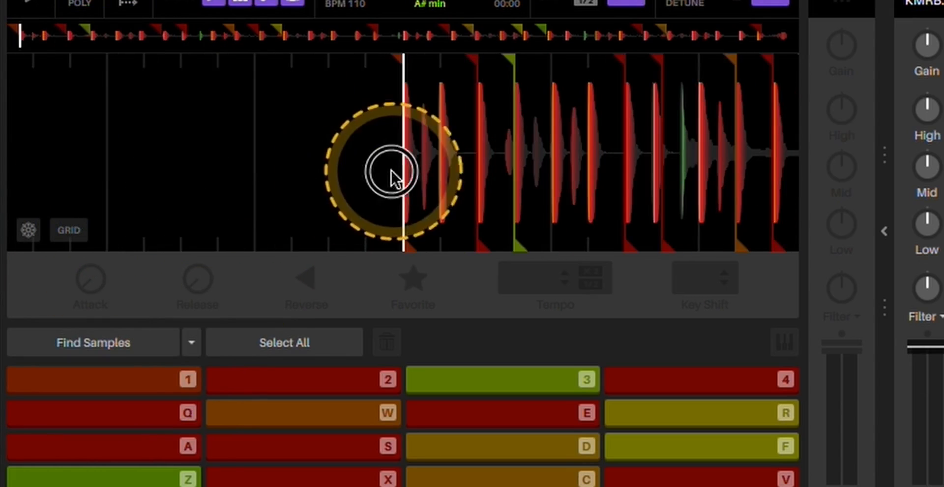
pyautogui.moveTo(395, 175); pyautogui.dragTo(112, 196)
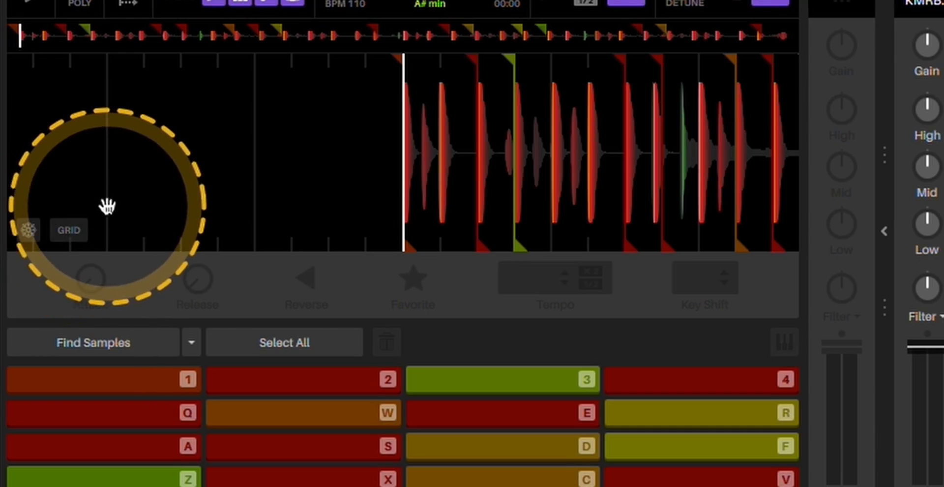
pyautogui.click(68, 229)
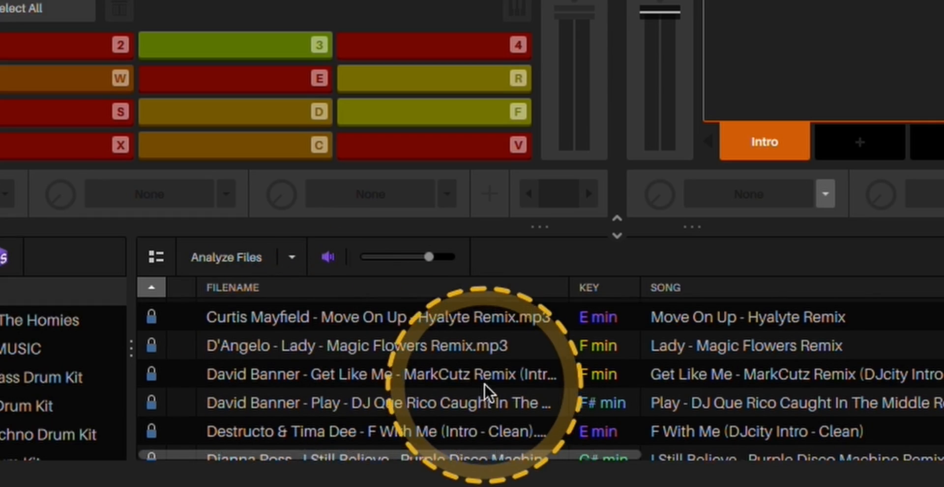
# Select the locked song D'Angelo - Lady - Magic Flowers Remix in the library.
pyautogui.click(361, 346)
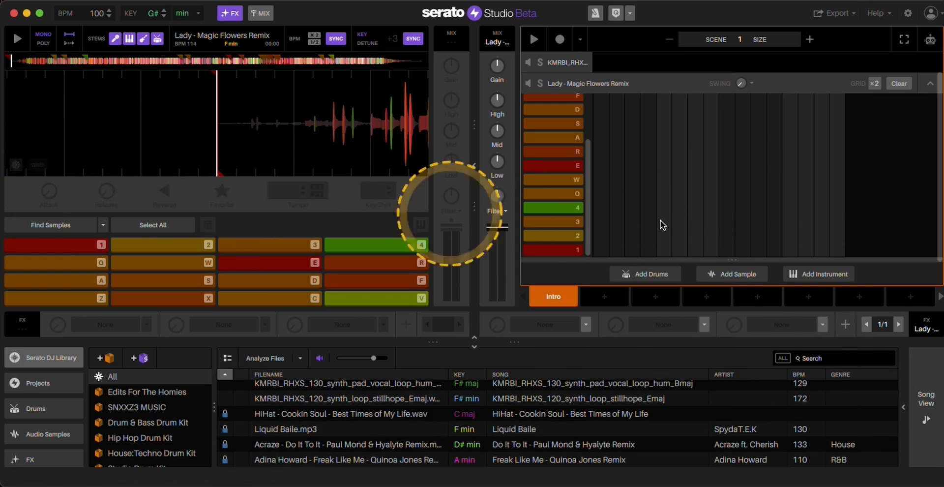
pyautogui.click(837, 357)
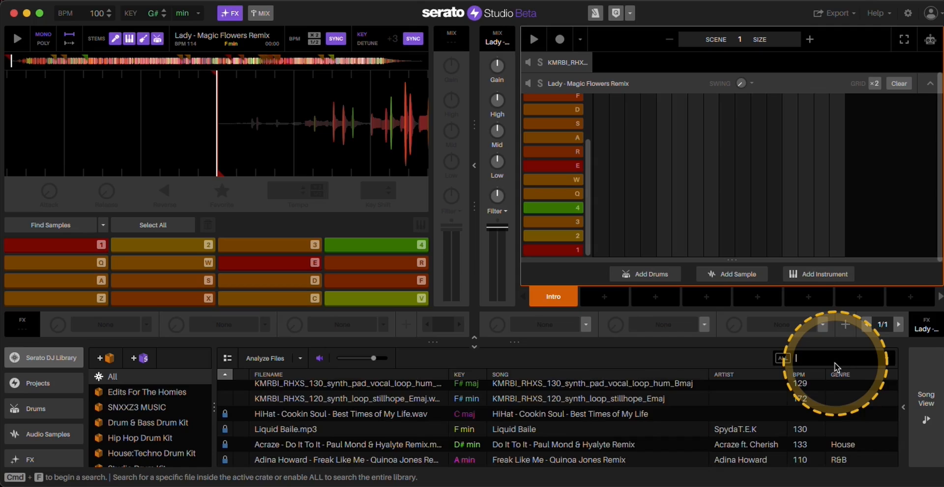
pyautogui.write('ma')
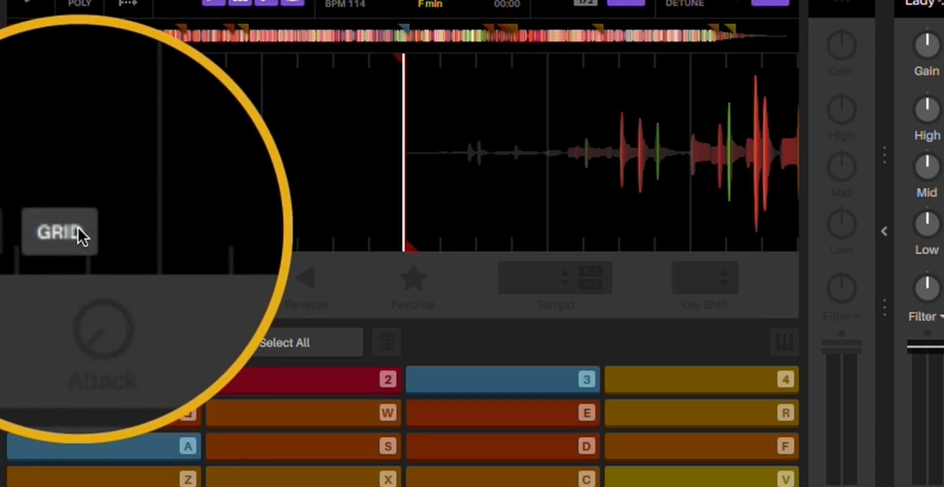
pyautogui.click(60, 233)
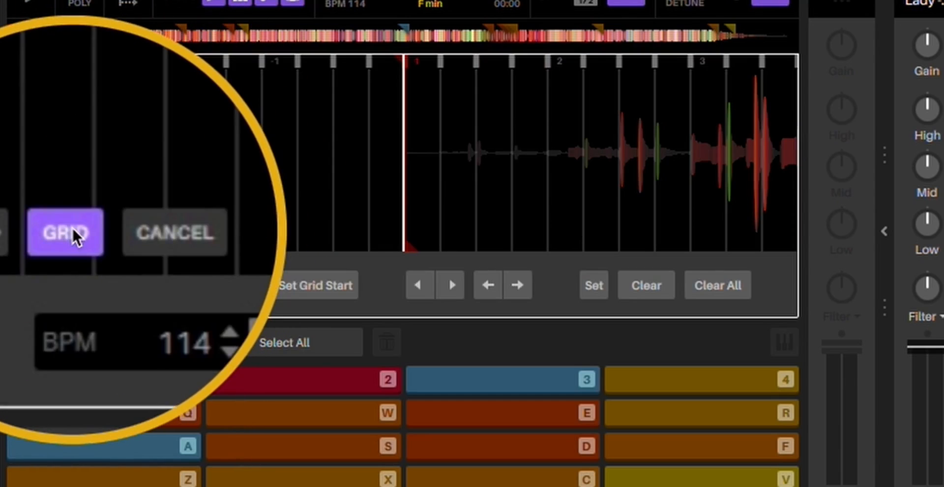
pyautogui.click(65, 233)
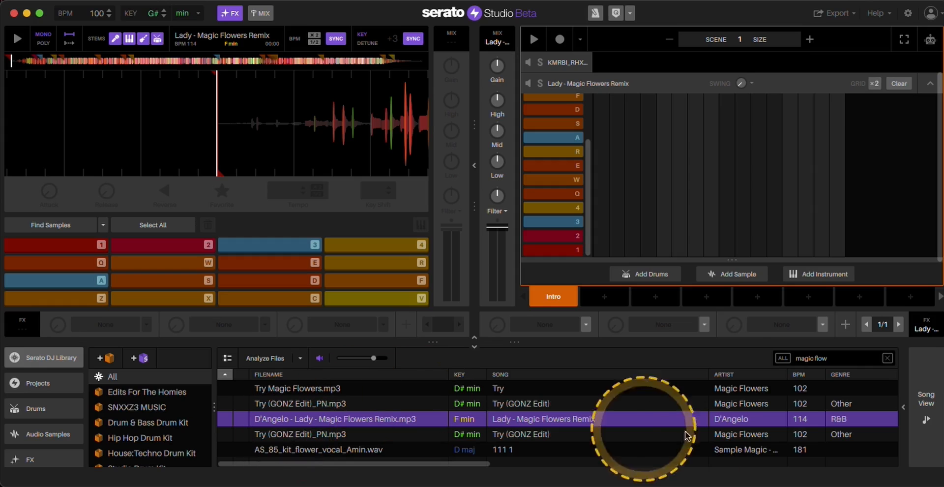
pyautogui.click(886, 358)
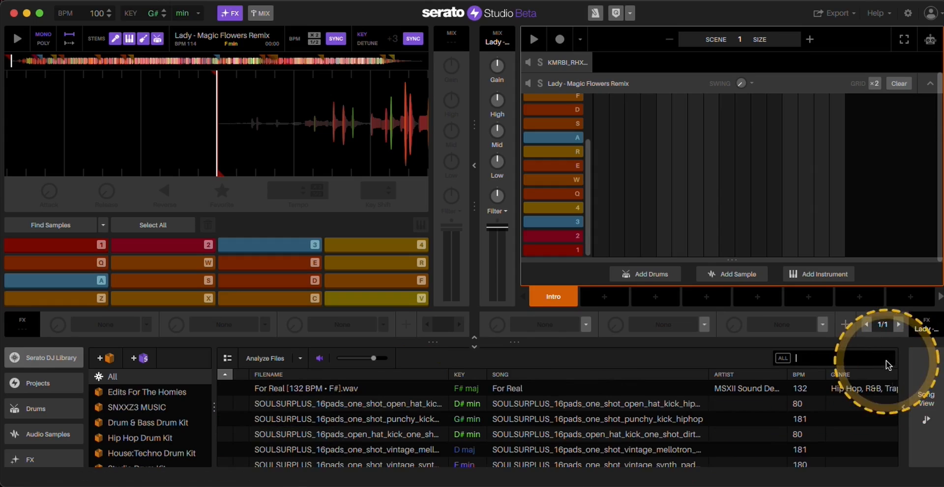